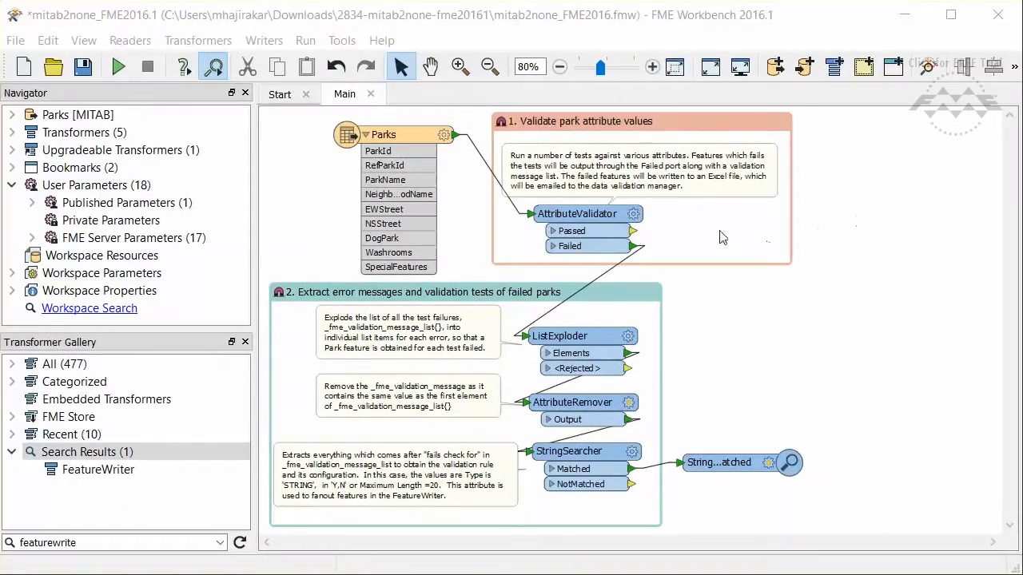
Review the AttributeValidator's validation rules unchanged, then locate FeatureWriter in the Transformer Gallery.
double_click(582, 214)
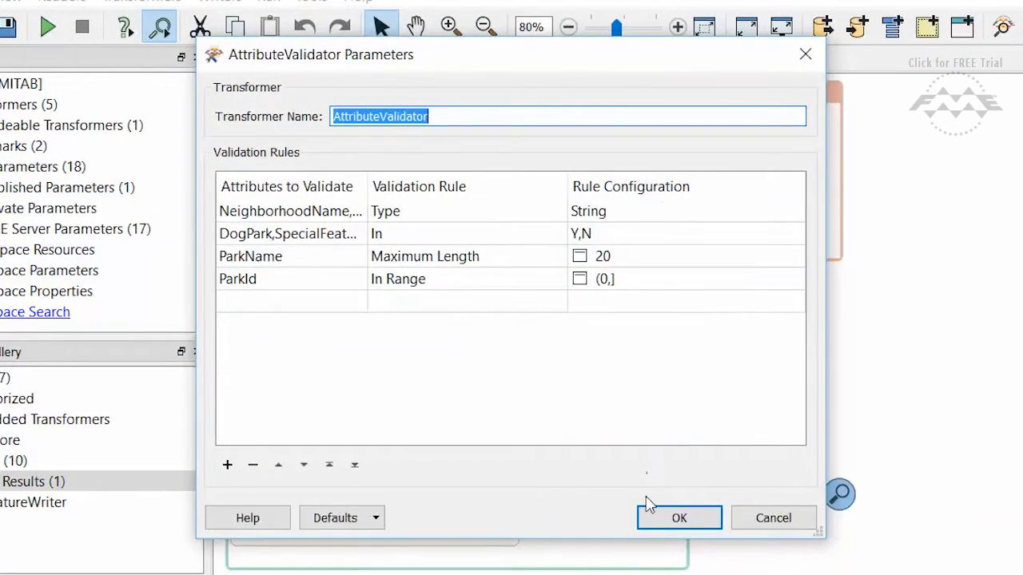
click(677, 518)
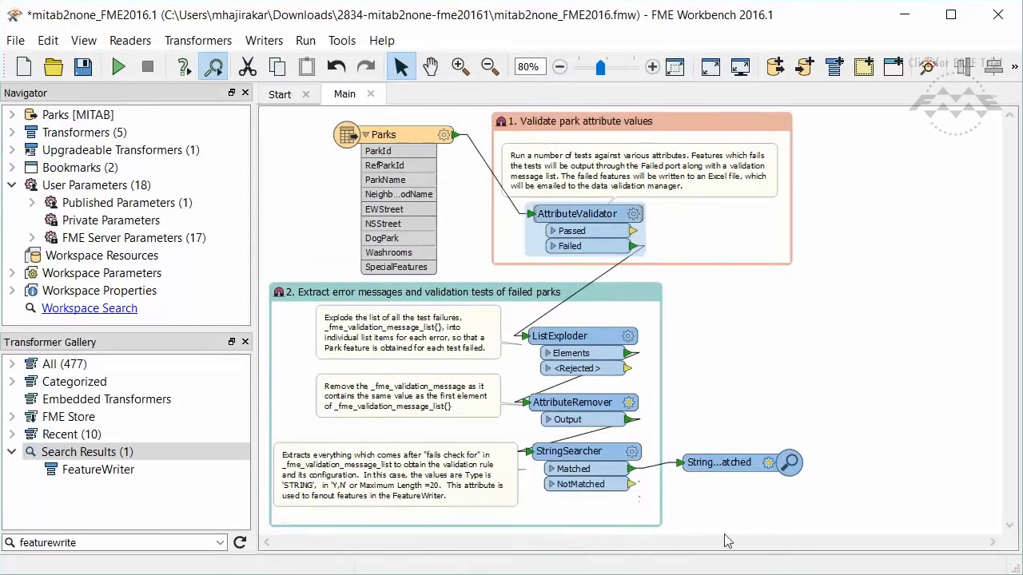
mouse_move(760, 483)
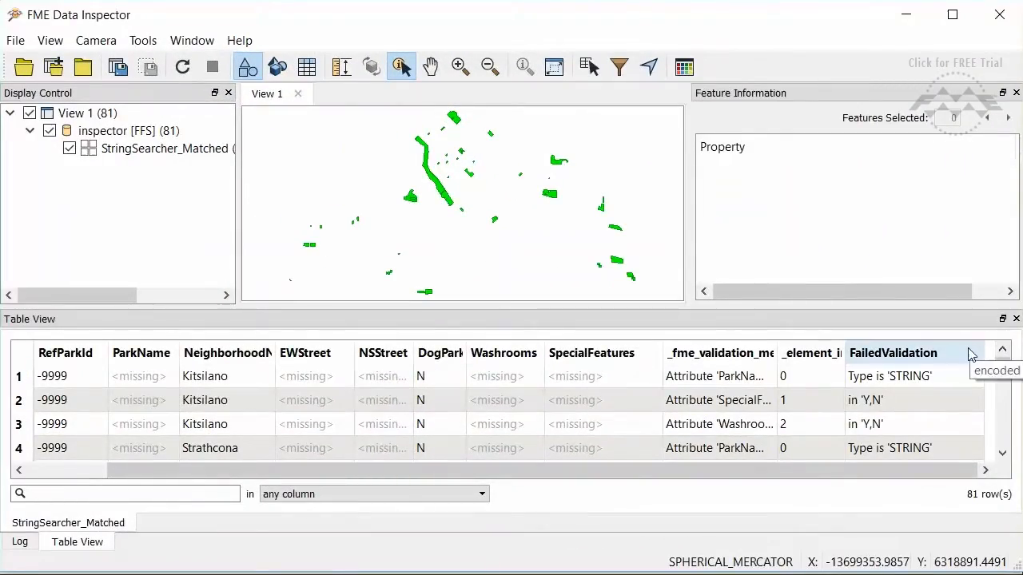
scroll(down, 3)
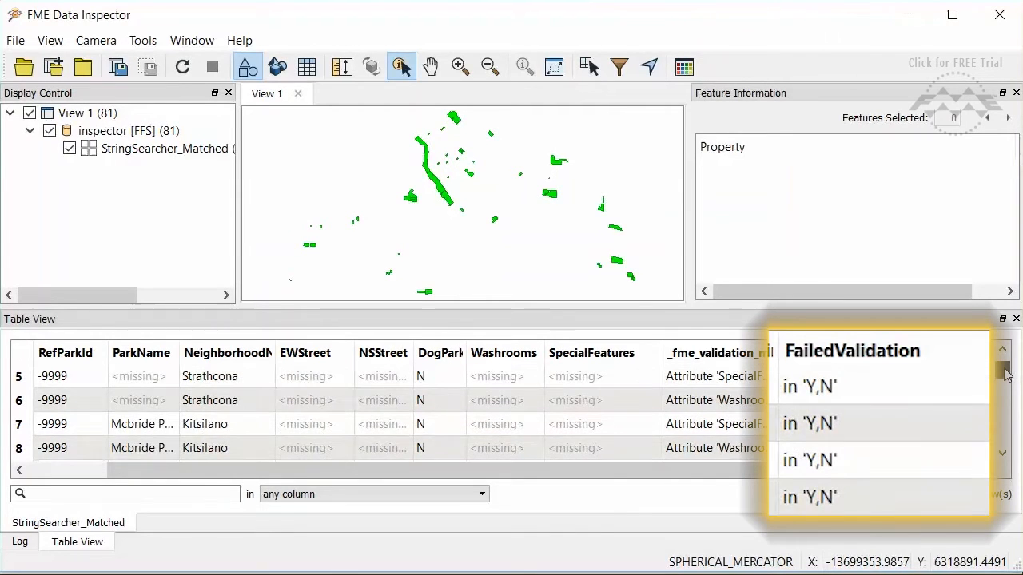
scroll(down, 3)
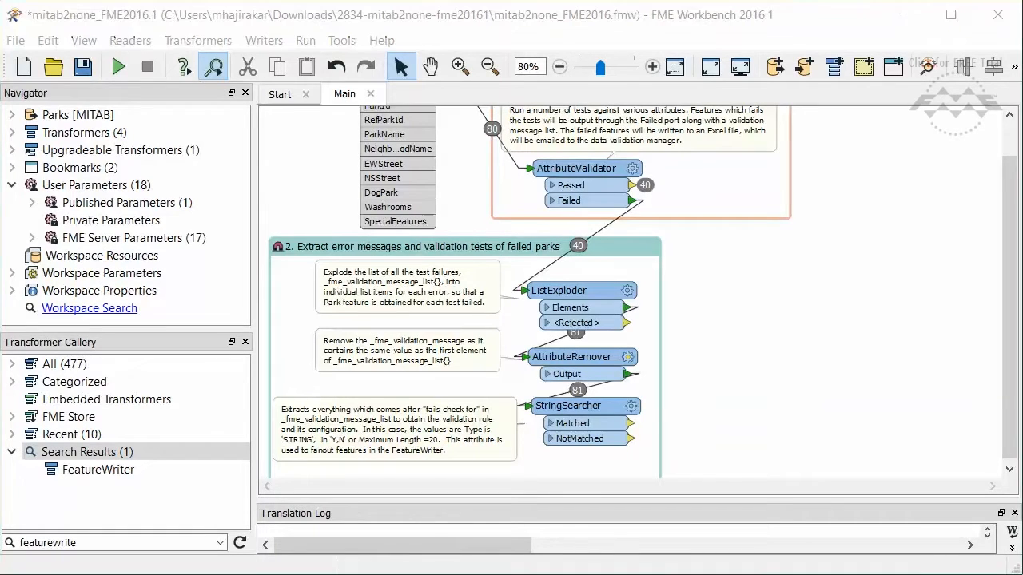
mouse_move(716, 356)
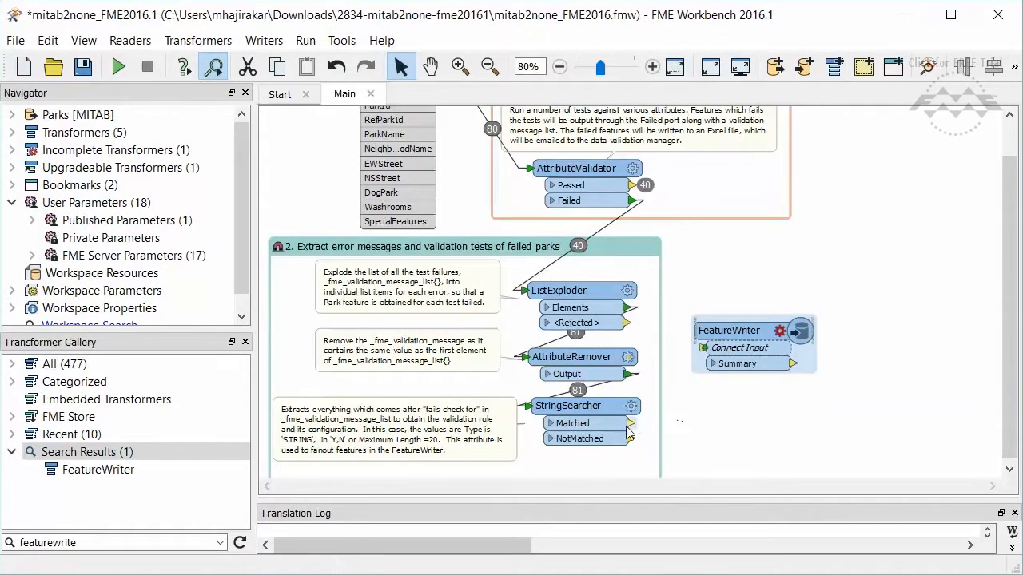
mouse_move(632, 425)
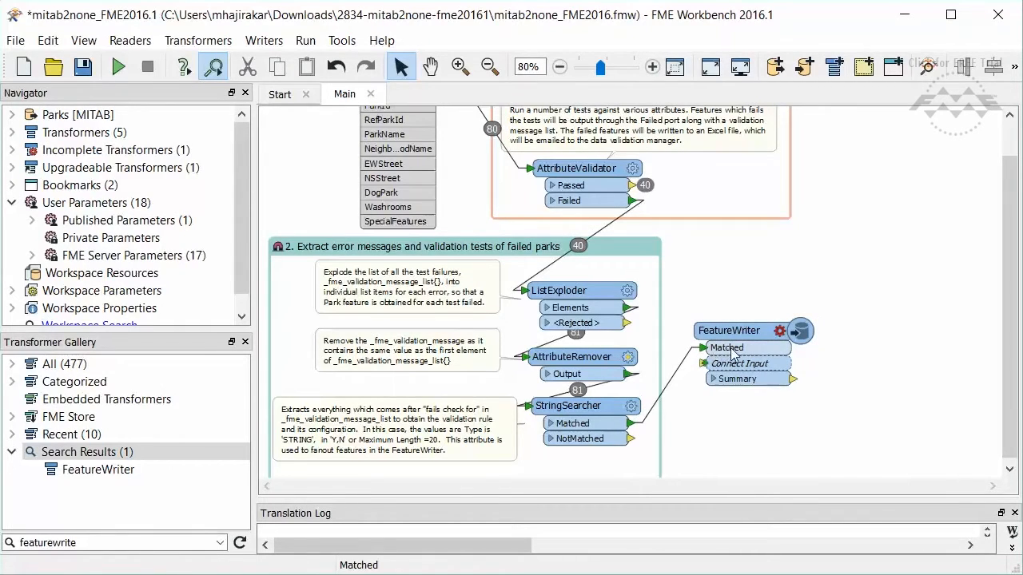
mouse_move(730, 351)
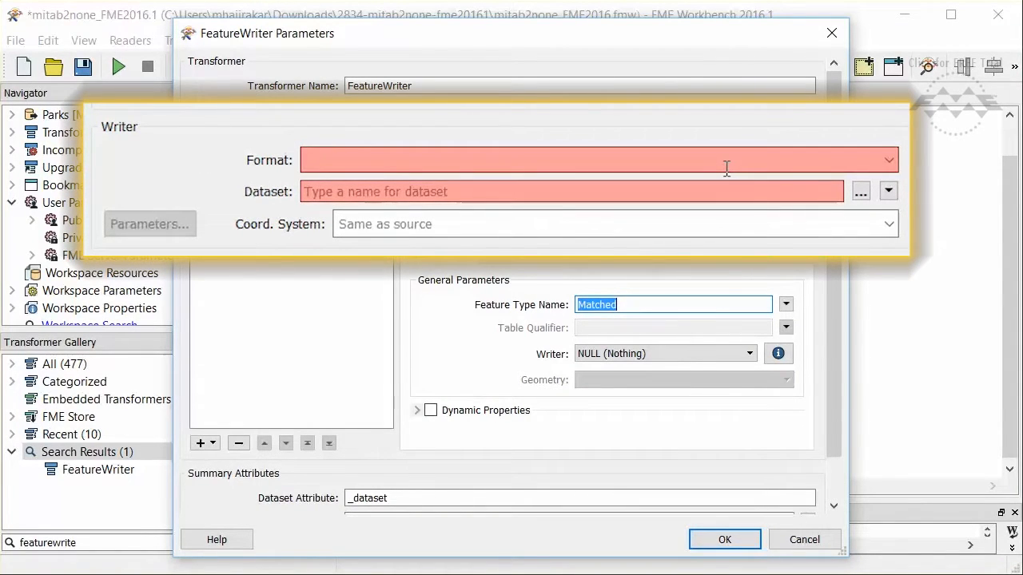
Point the Excel writer at C:\temp\FailedFeatures.xlsx with Overwrite Existing File set to Yes.
click(860, 192)
text(F)
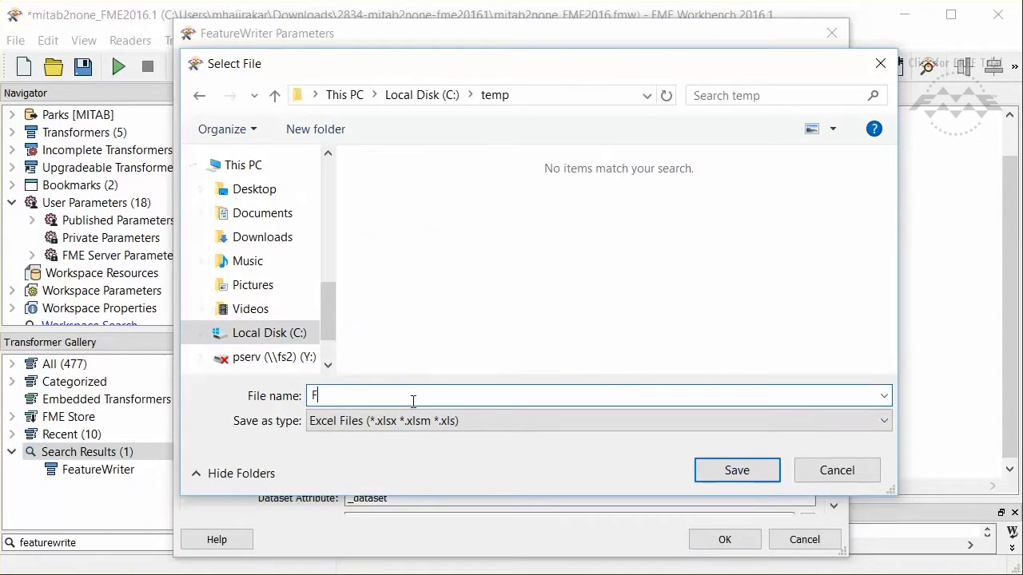
click(737, 470)
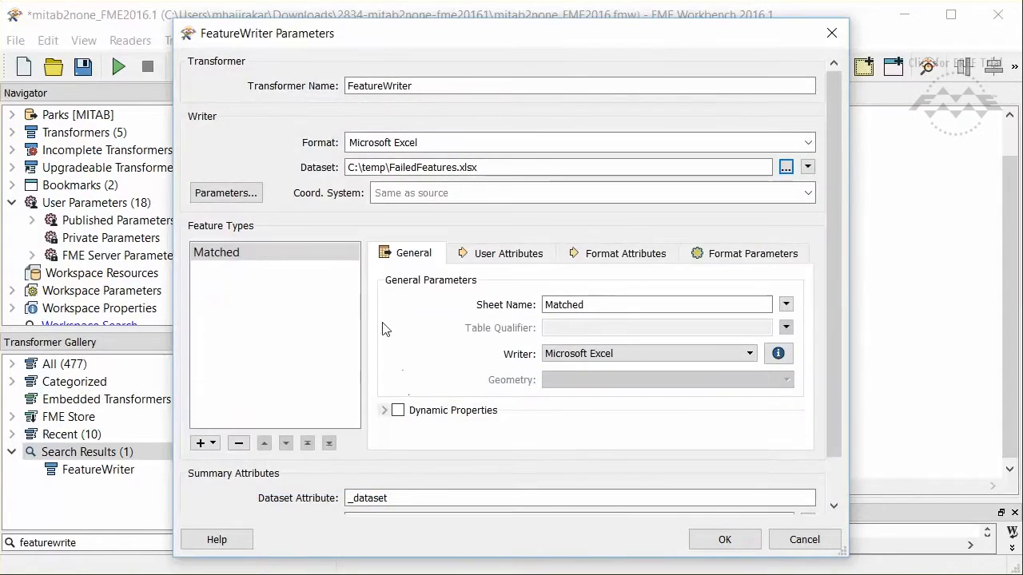
click(227, 192)
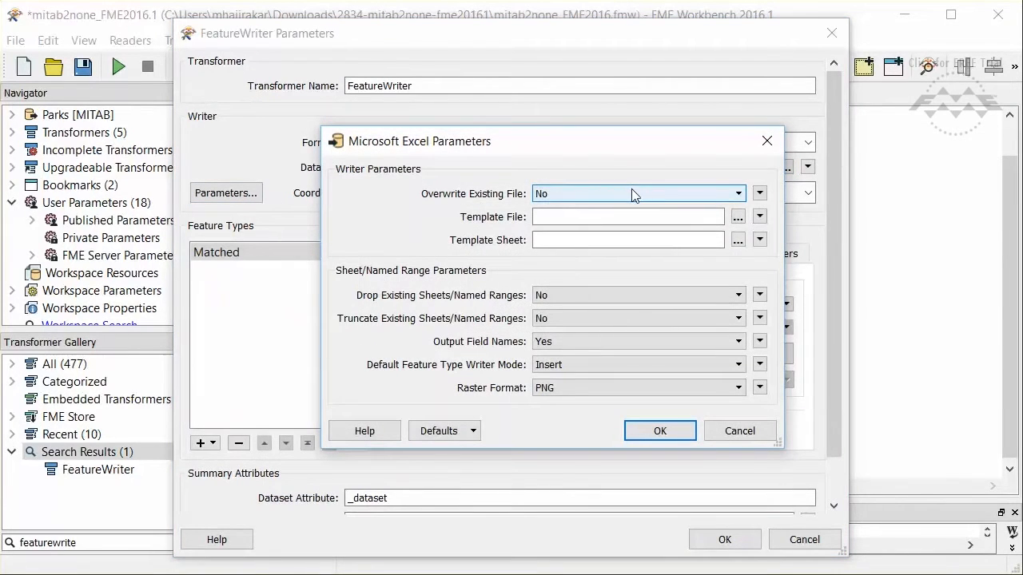
click(638, 193)
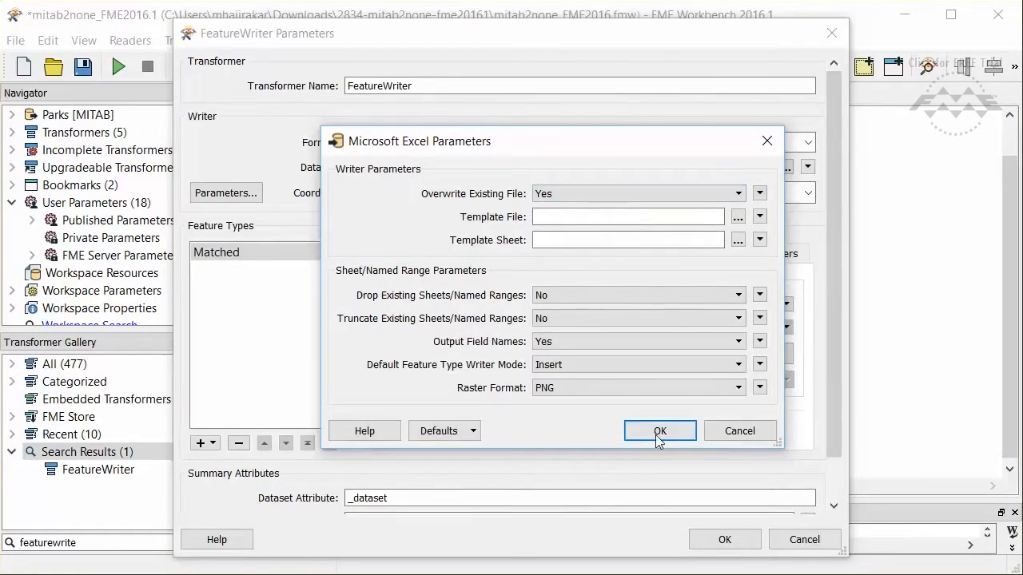
click(659, 432)
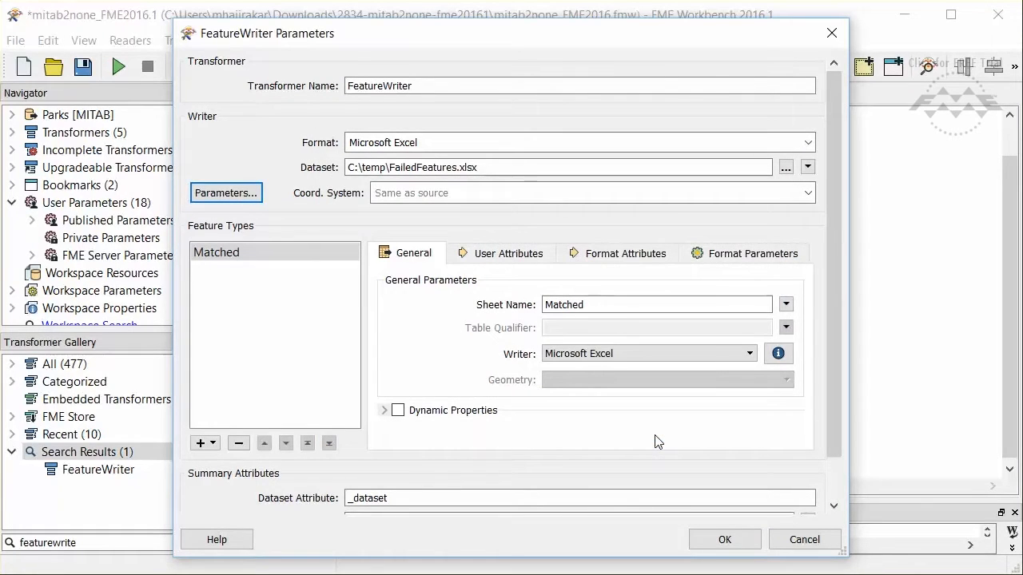
Keep the Matched sheet feature type and confirm the FeatureWriter settings.
click(275, 252)
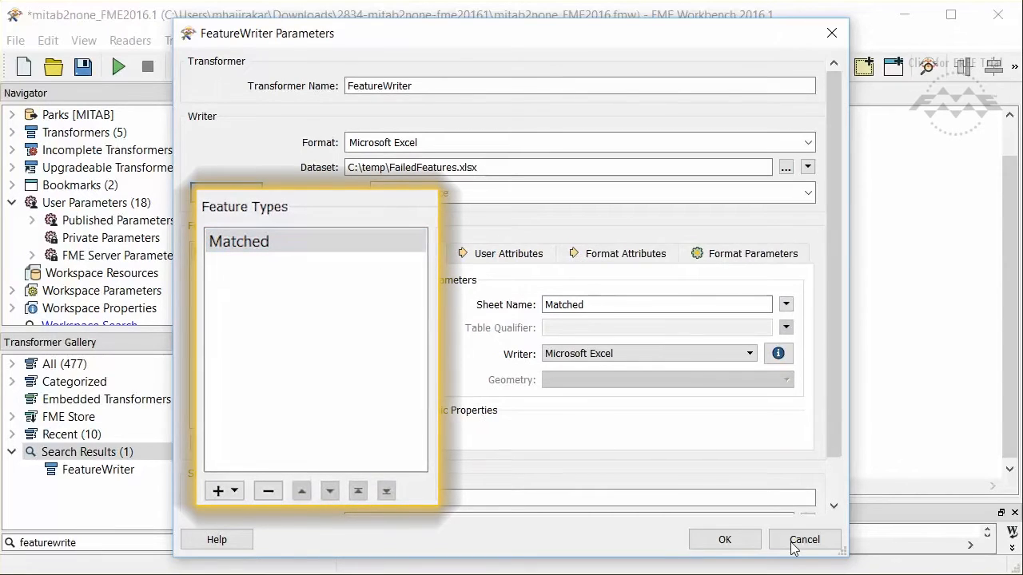
mouse_move(658, 441)
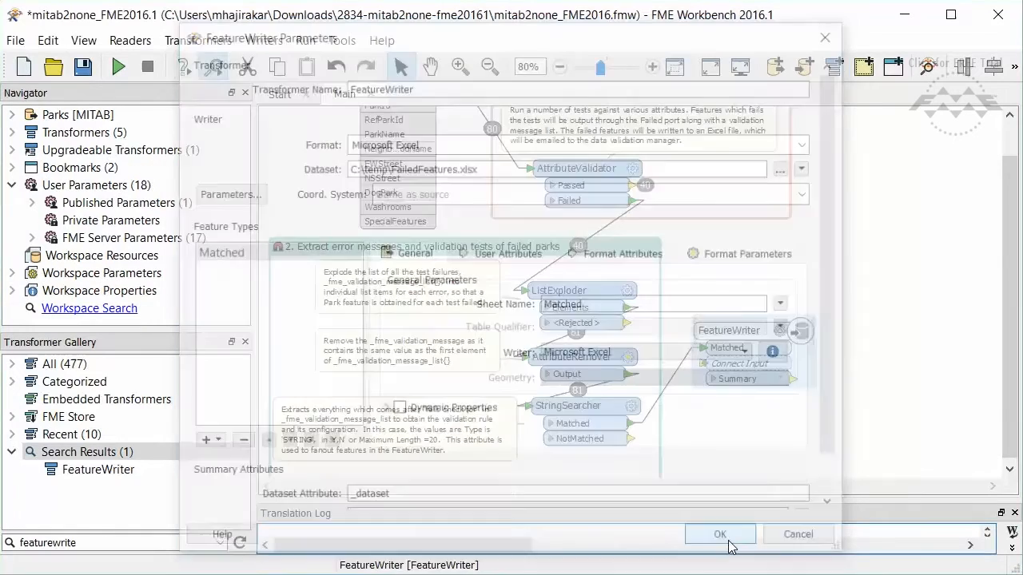
click(719, 534)
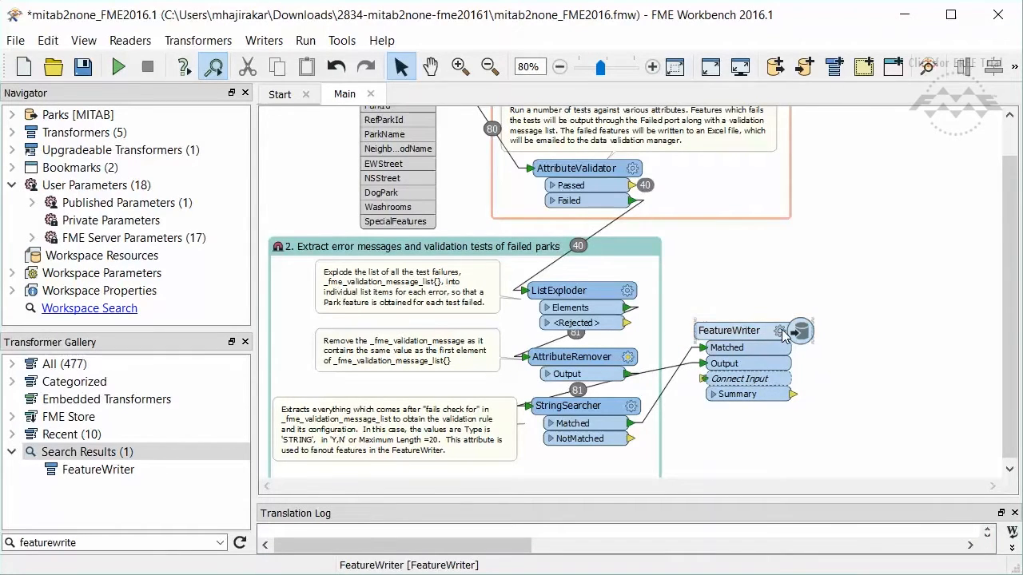
Remove the extra Output feature type so the FeatureWriter keeps only the Matched sheet.
double_click(734, 331)
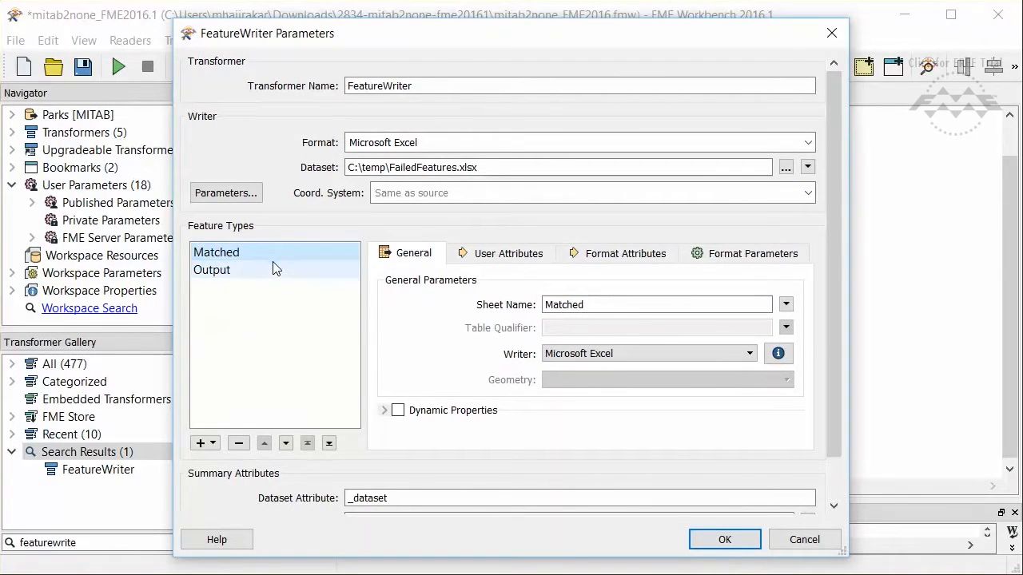
click(211, 270)
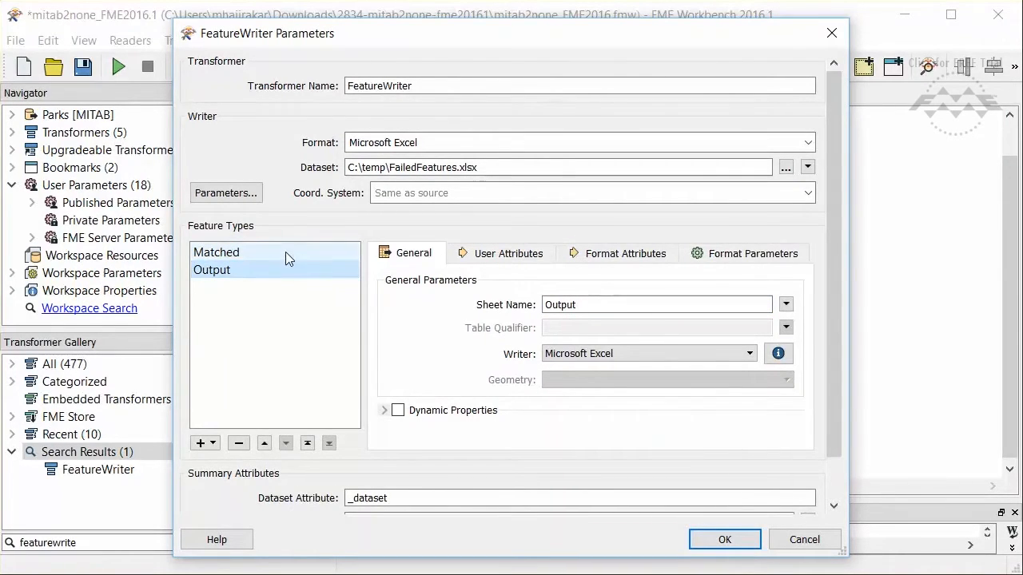
click(211, 268)
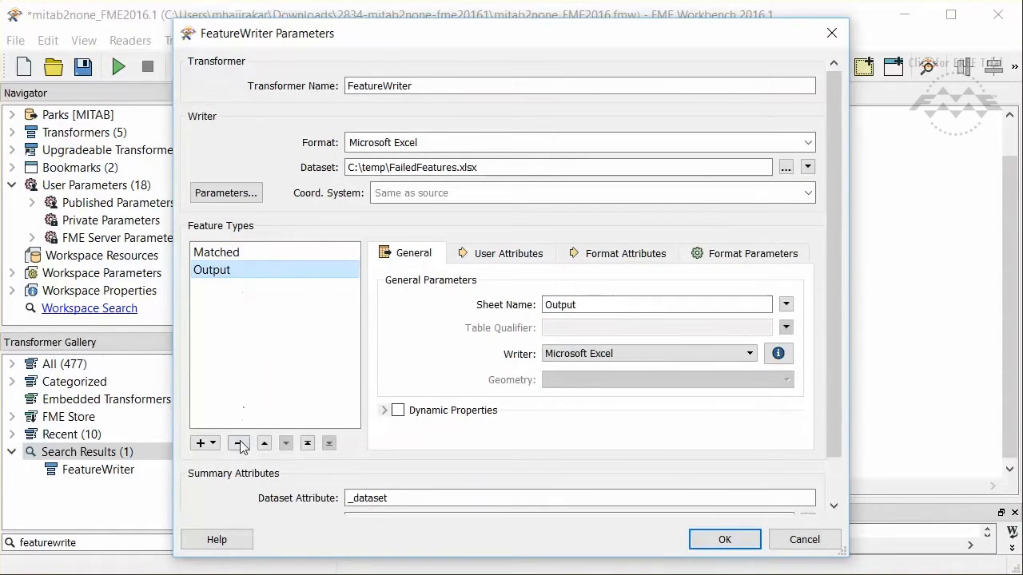
click(724, 539)
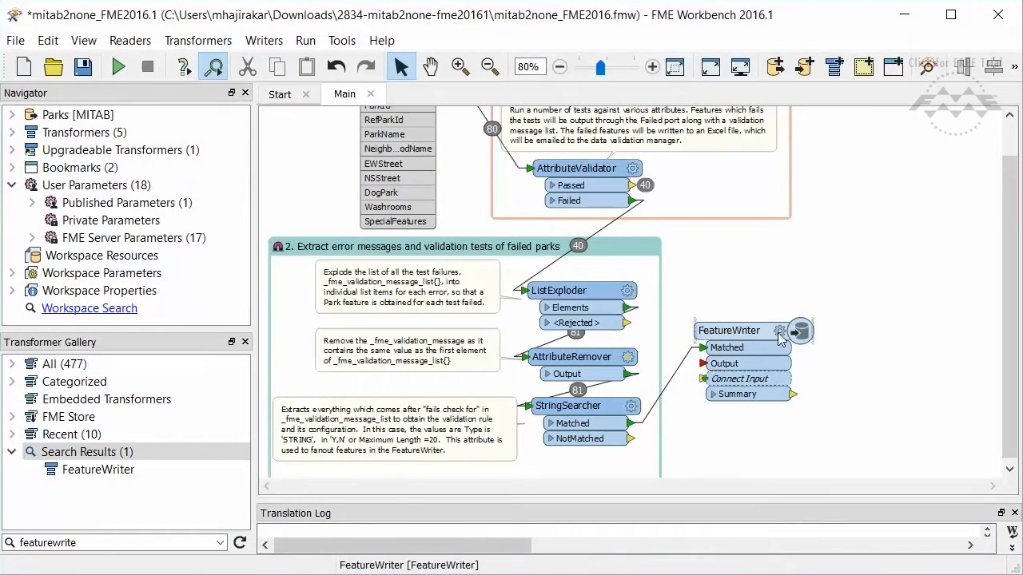
double_click(732, 331)
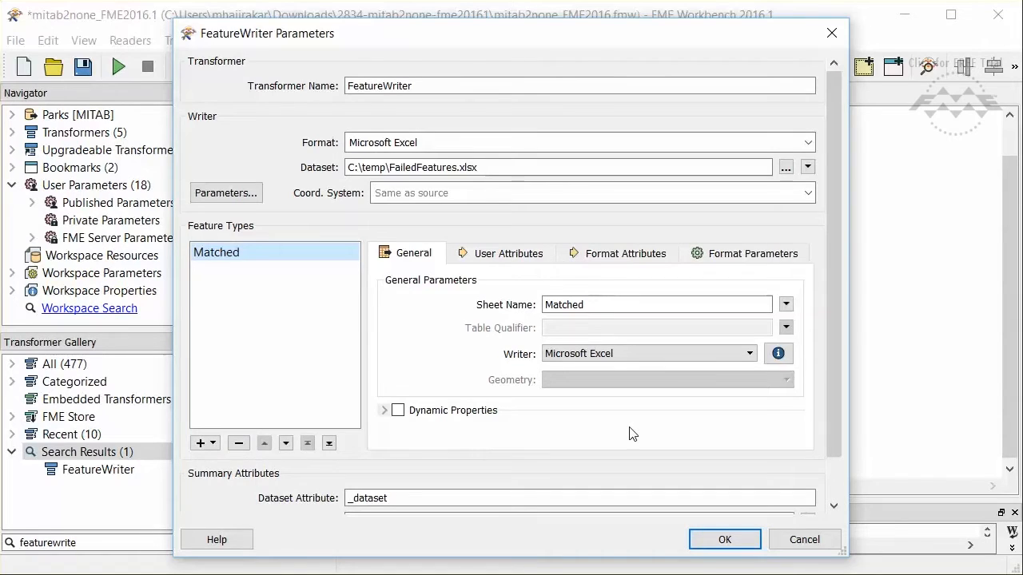
mouse_move(600, 40)
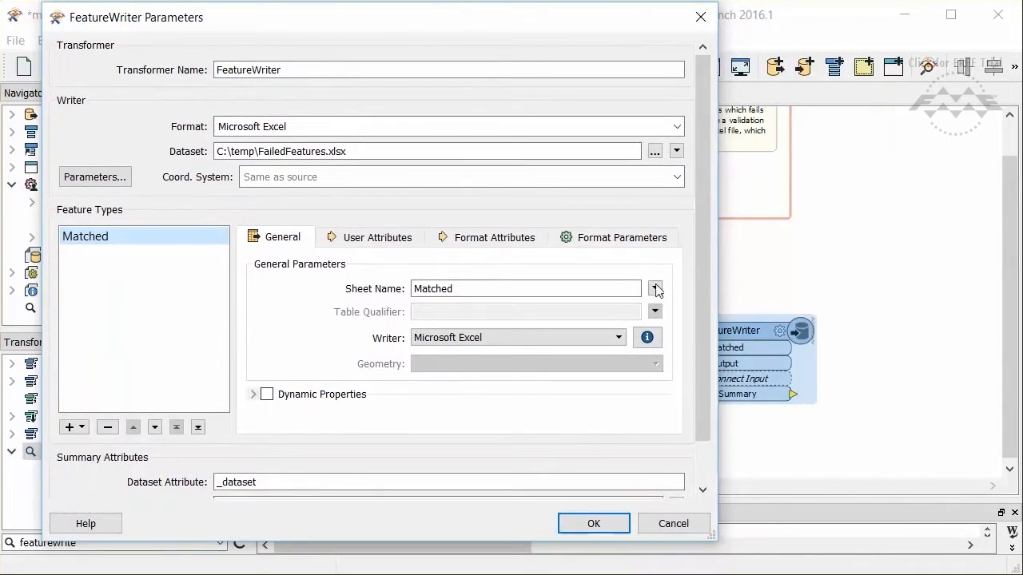
Set the Sheet Name to the FailedValidation attribute value instead of the fixed Matched name.
click(656, 287)
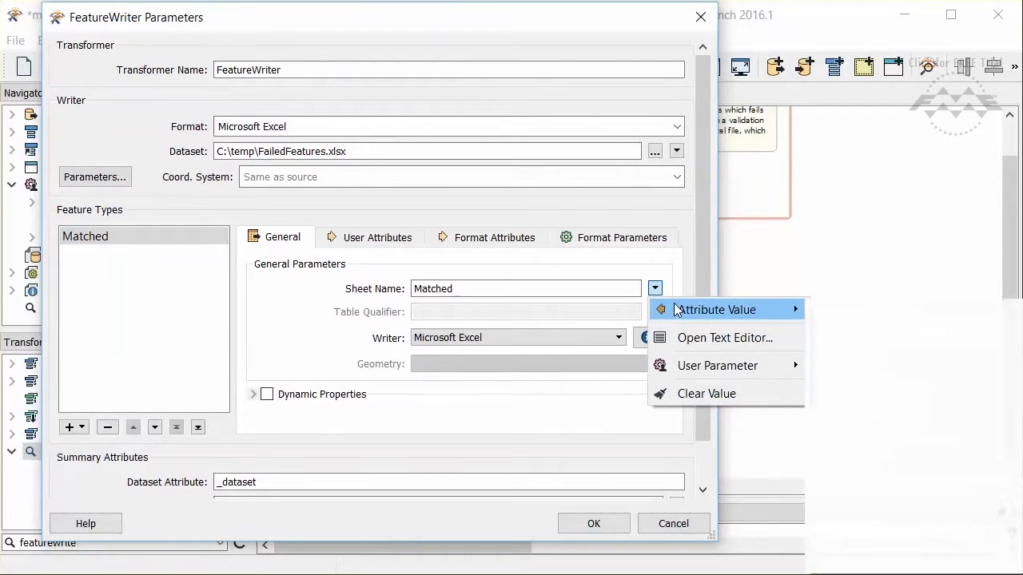
mouse_move(718, 310)
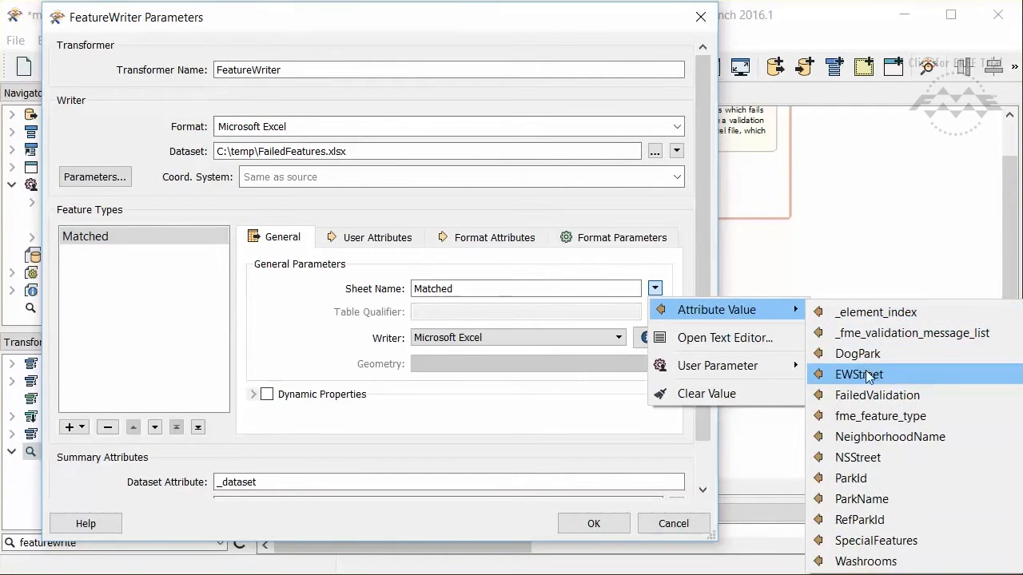
click(876, 395)
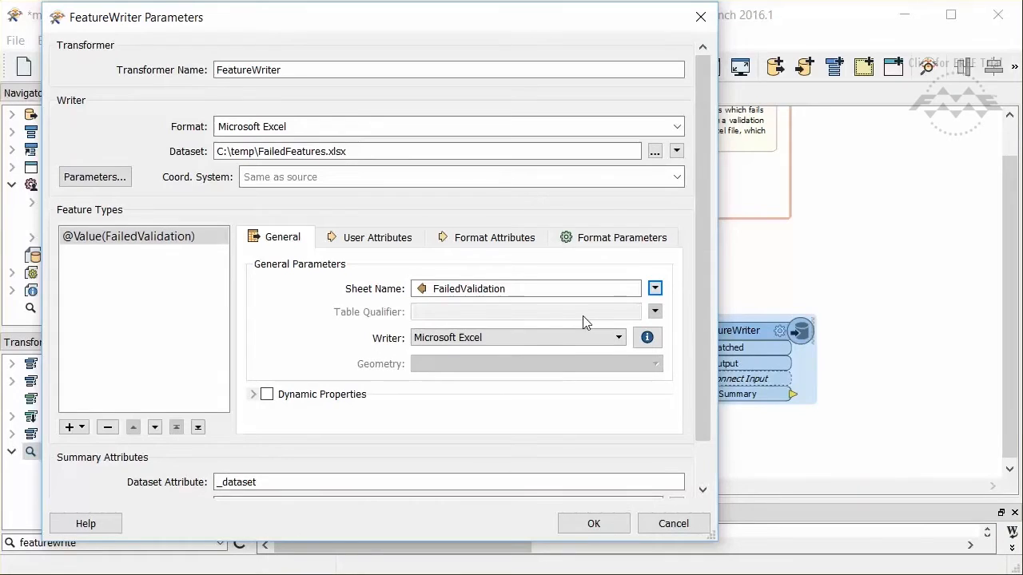
Switch User Attributes to Manual definition including FailedValidation, then return to General.
click(377, 237)
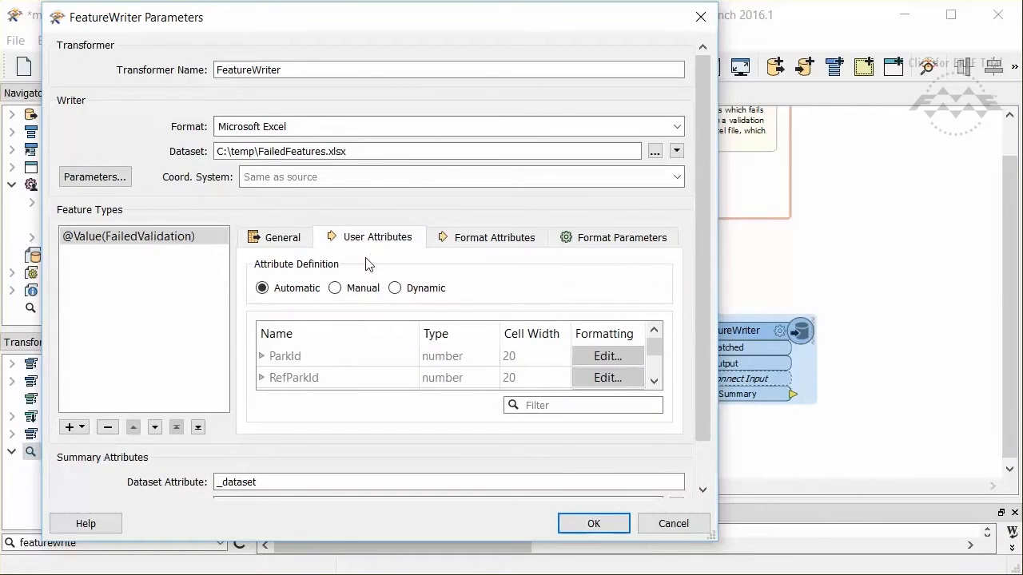
click(334, 288)
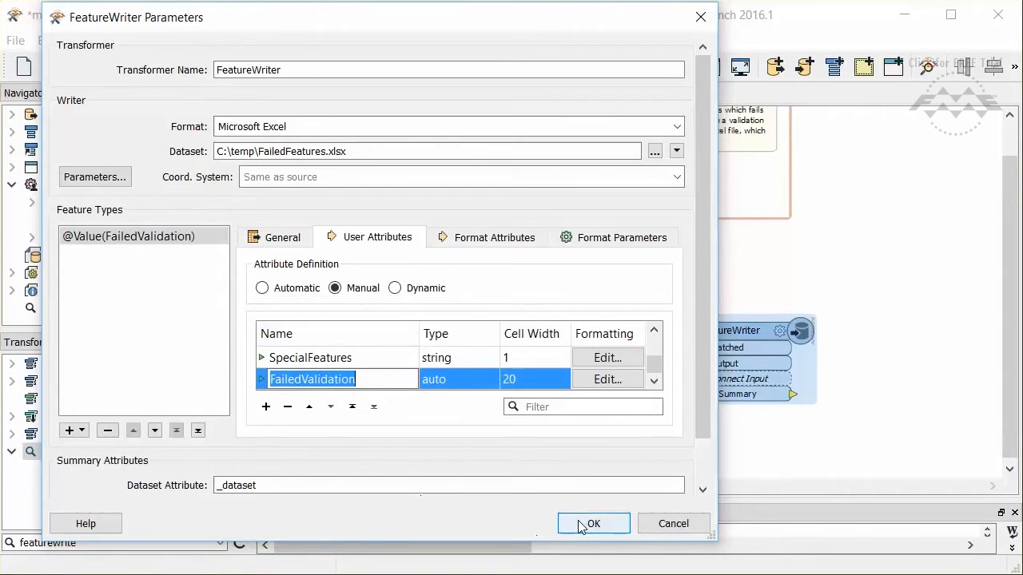
click(281, 237)
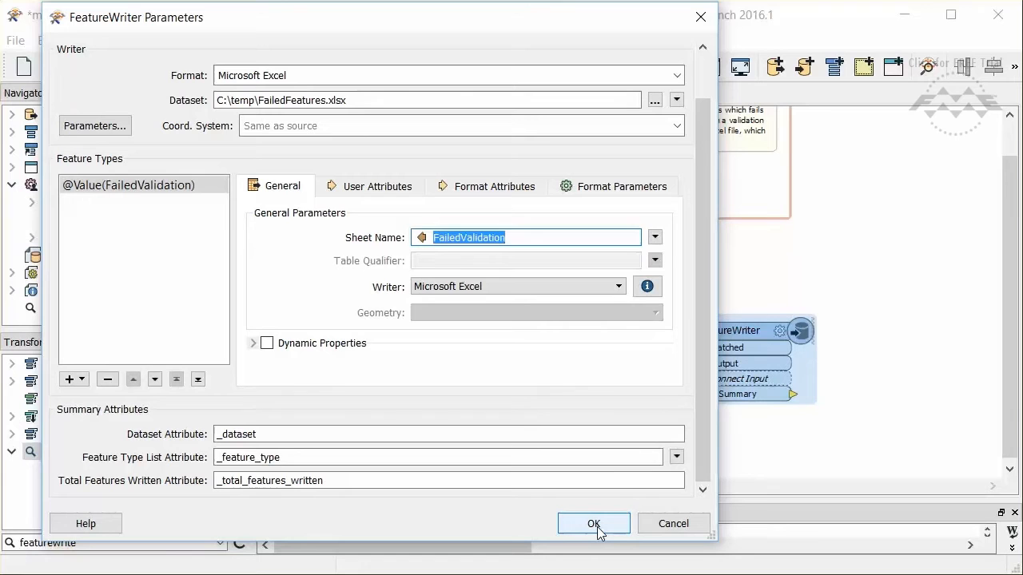
Apply the writer settings, attach an Inspector to the Summary port and run the workspace.
click(595, 523)
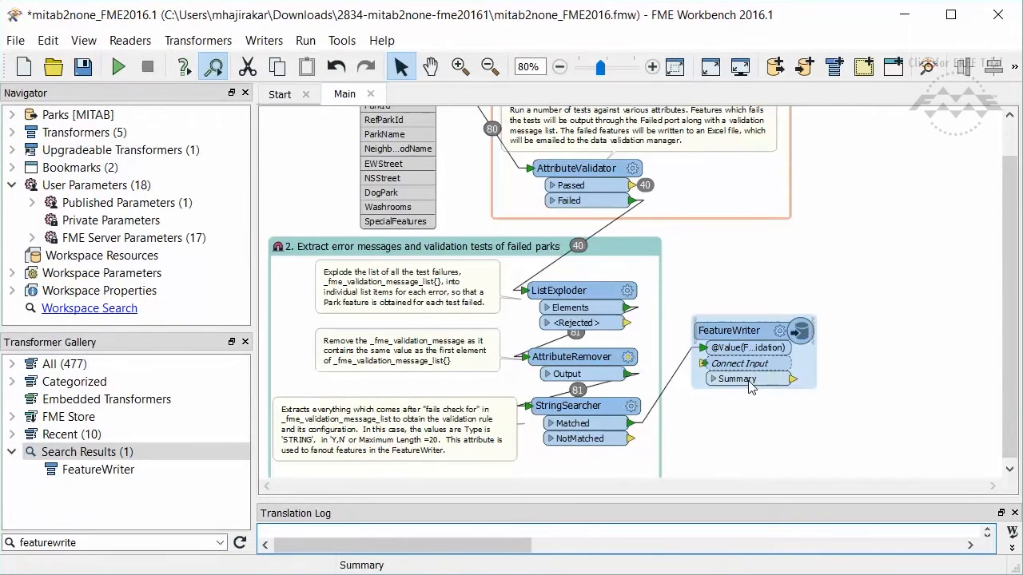
right_click(748, 380)
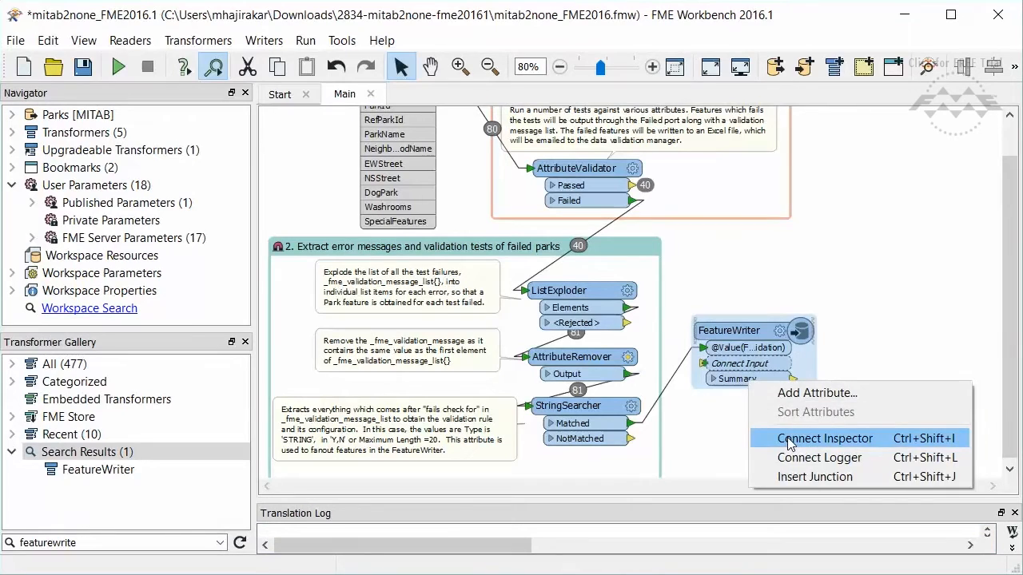
click(825, 438)
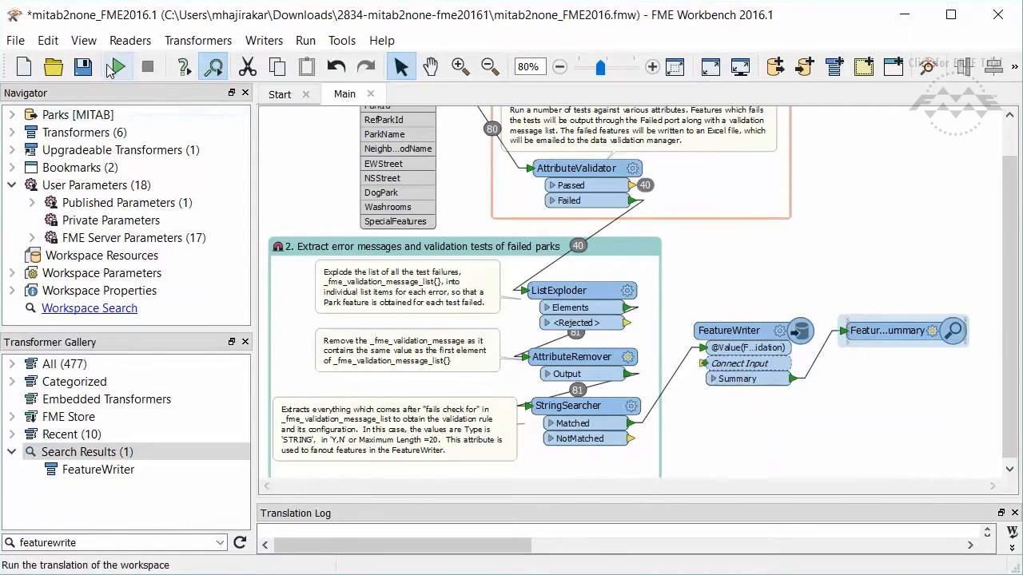
click(115, 67)
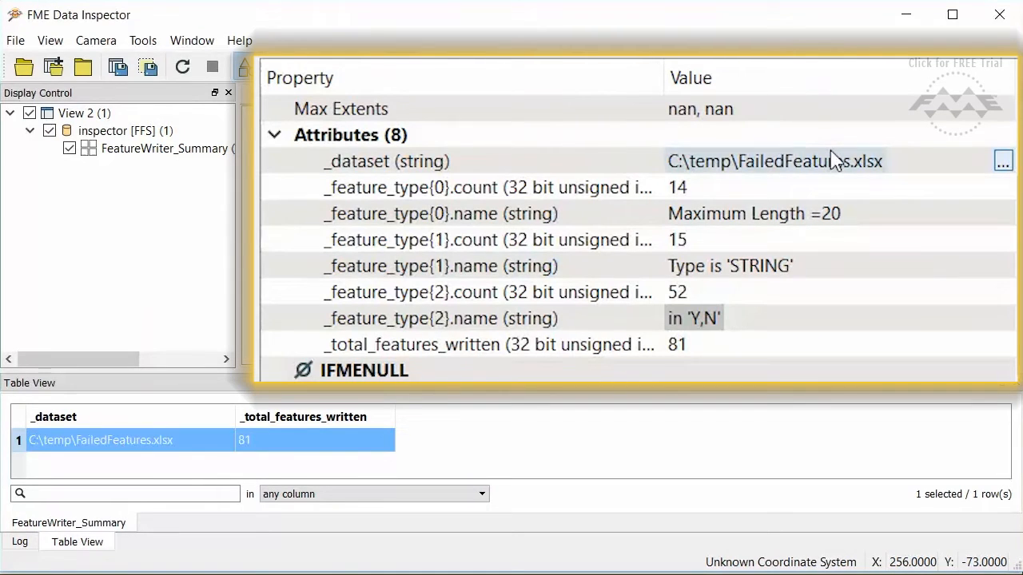
Select the FeatureWriter_Summary feature showing 81 features written across three feature types.
click(693, 318)
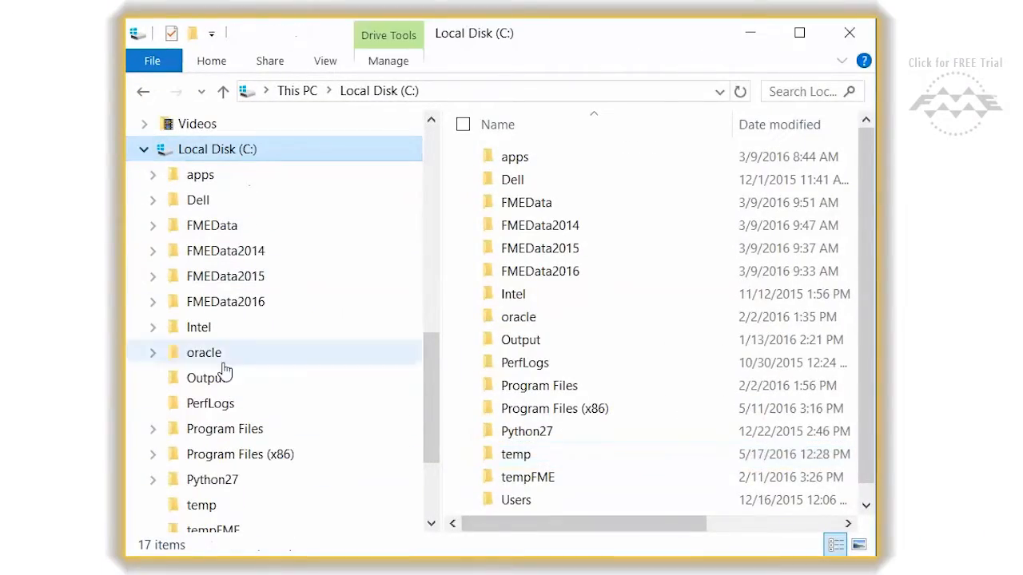
Open C:\temp and launch FailedFeatures.xlsx to check the written sheets.
double_click(202, 505)
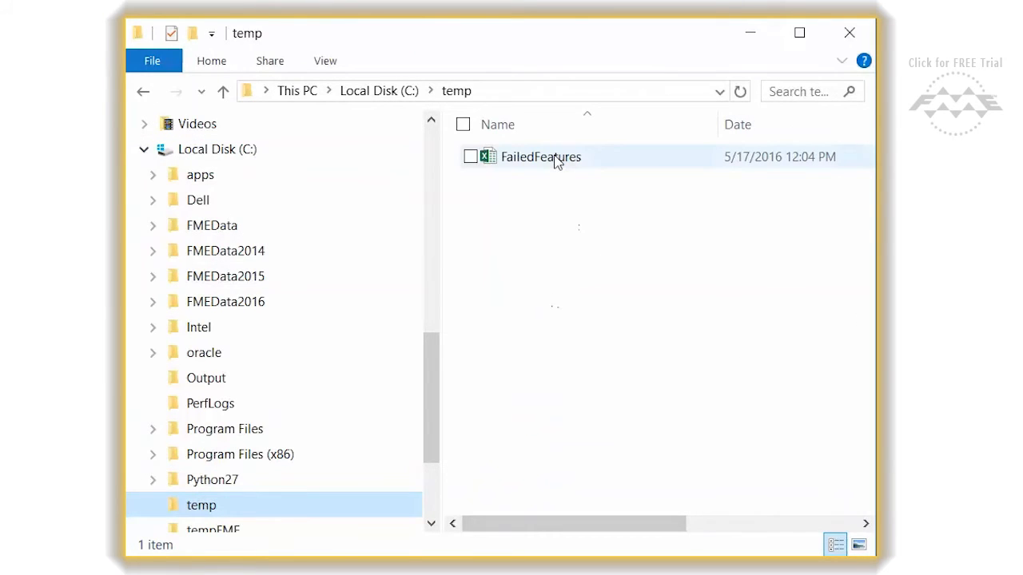
double_click(540, 156)
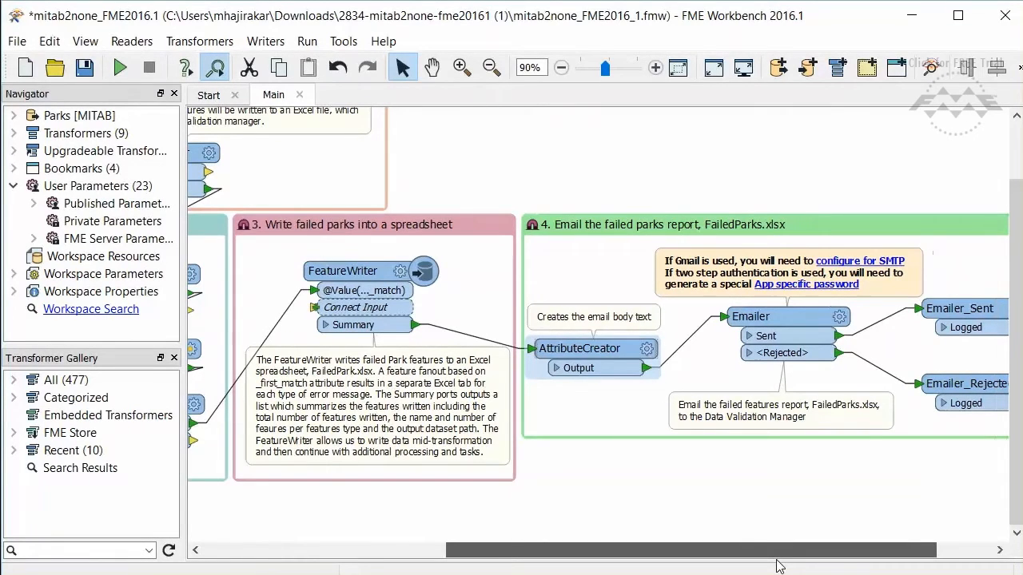
double_click(588, 349)
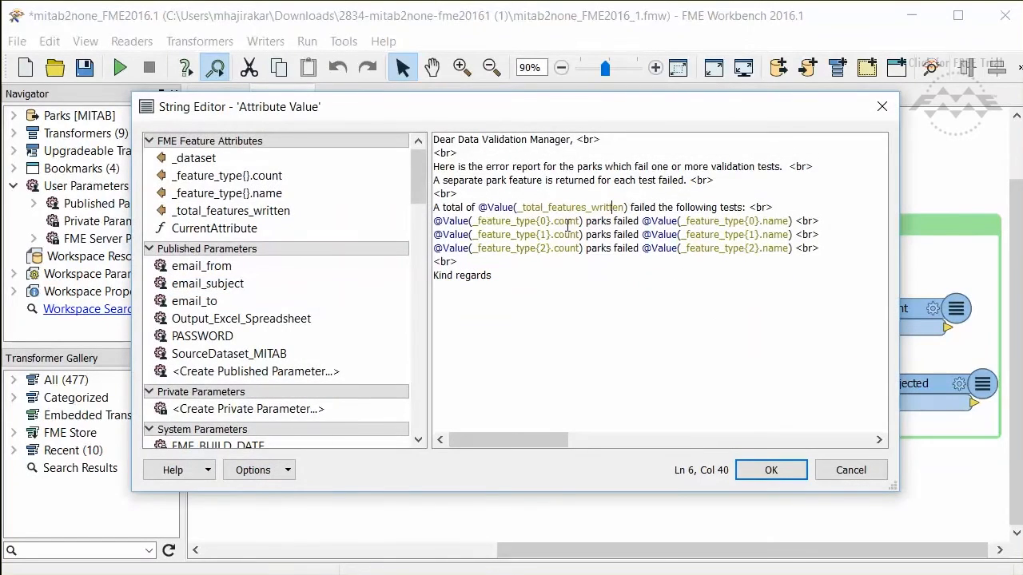
mouse_move(850, 470)
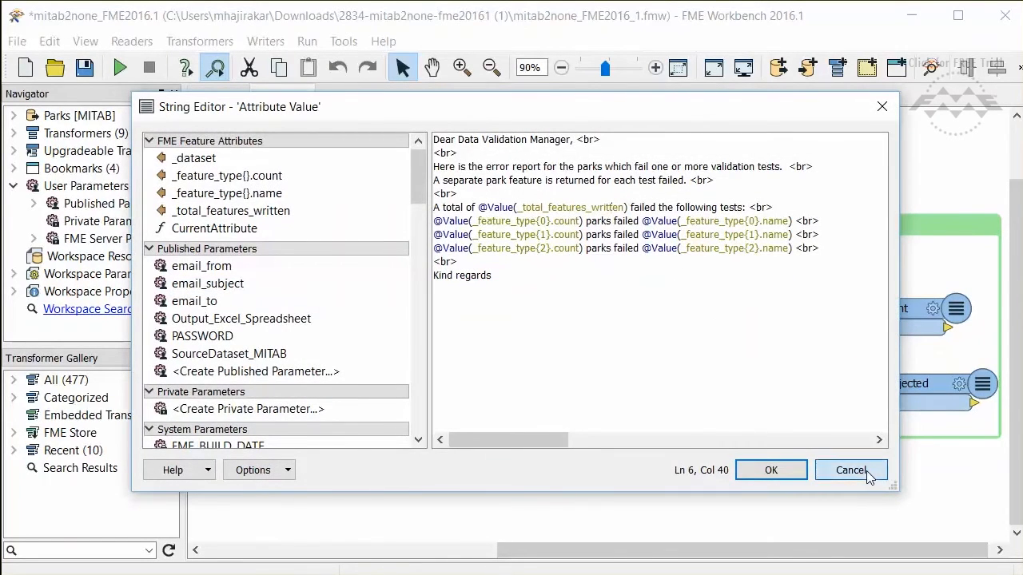
click(850, 470)
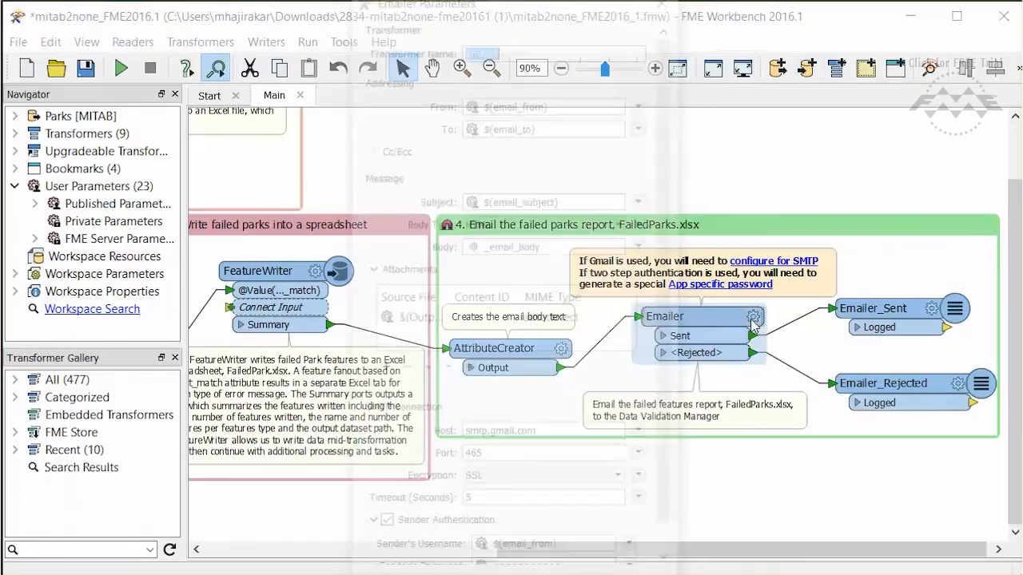